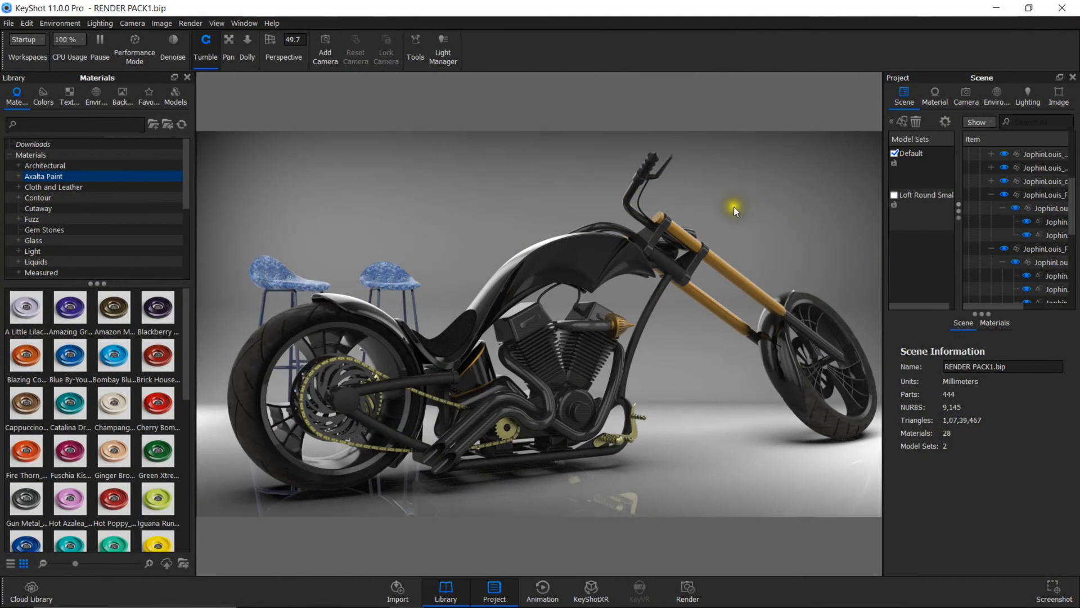
mouse_move(640, 240)
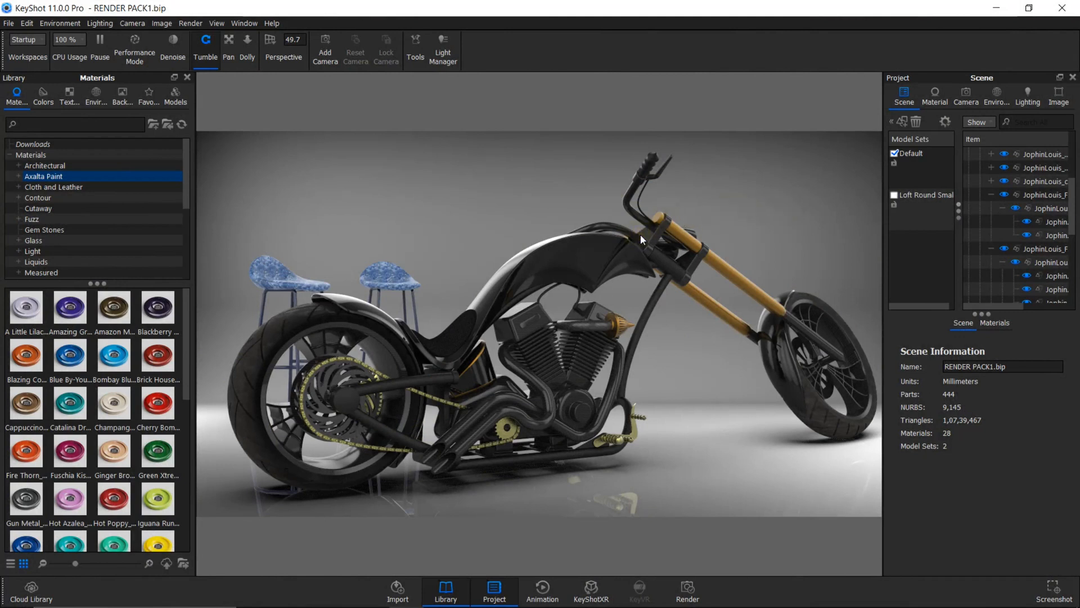
mouse_move(464, 267)
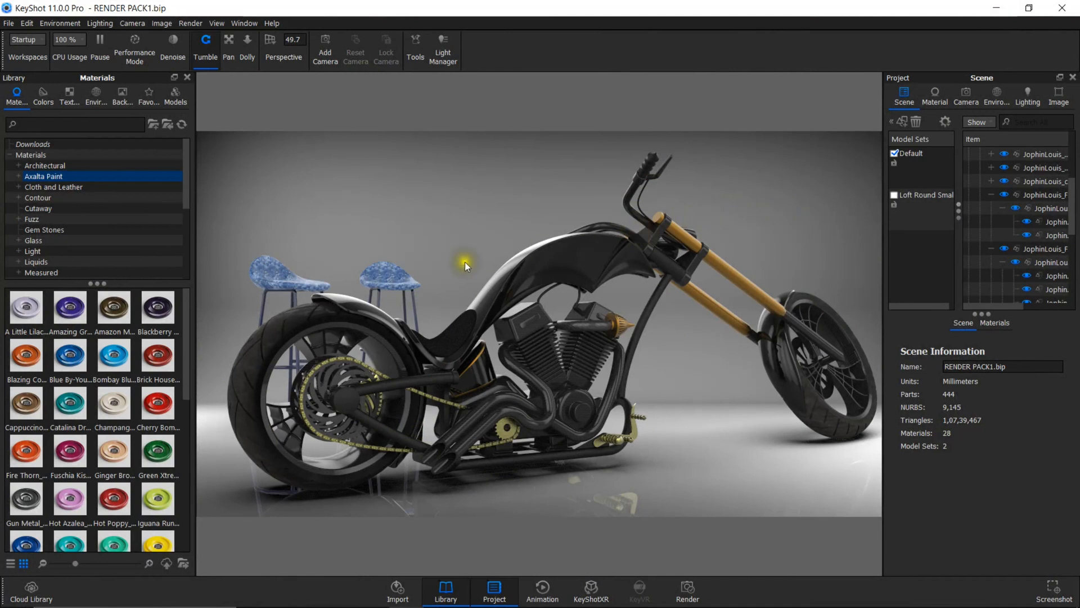
Apply the Paint Gloss Black #8 library material to the motorcycle fuel tank.
click(70, 308)
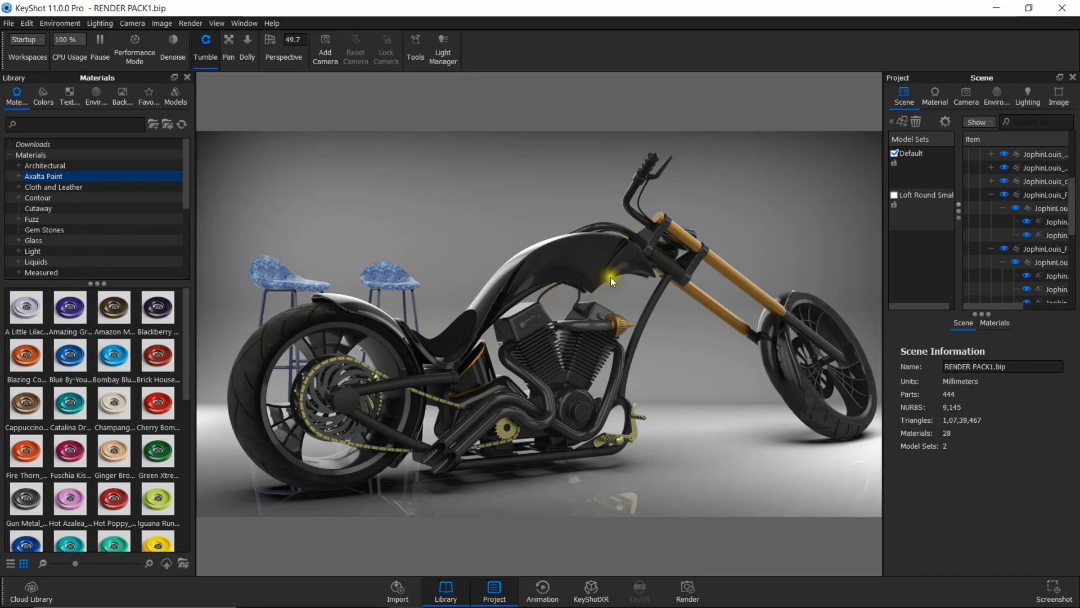
mouse_move(595, 269)
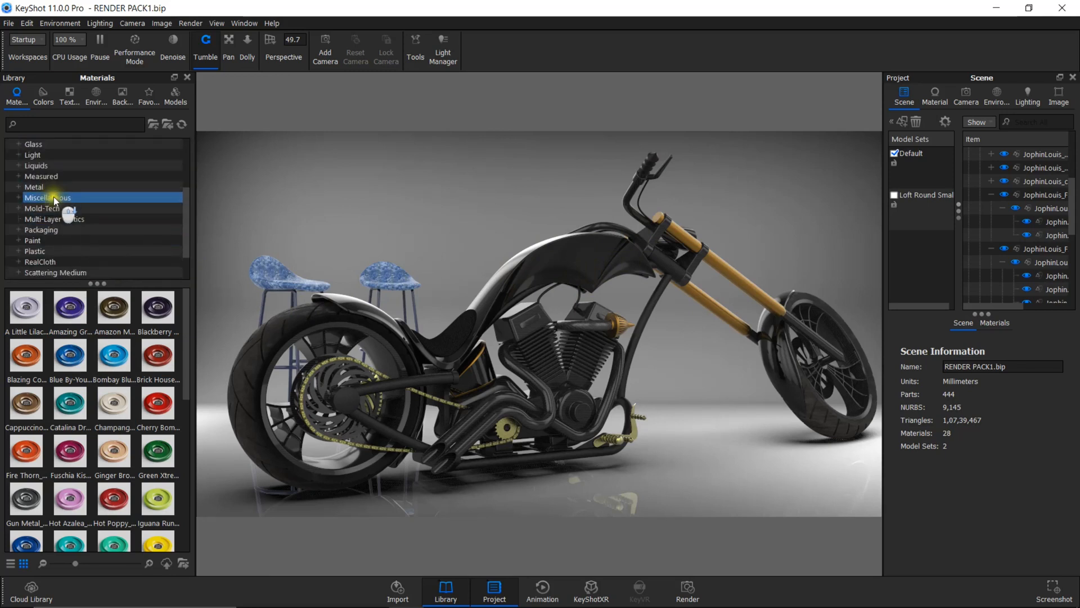
click(33, 240)
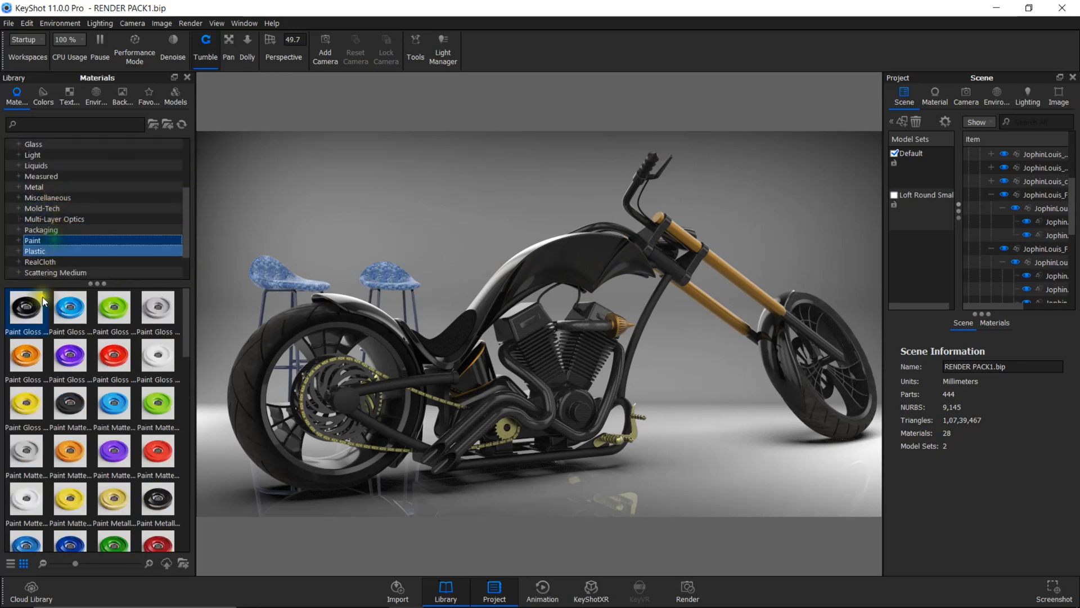
click(34, 251)
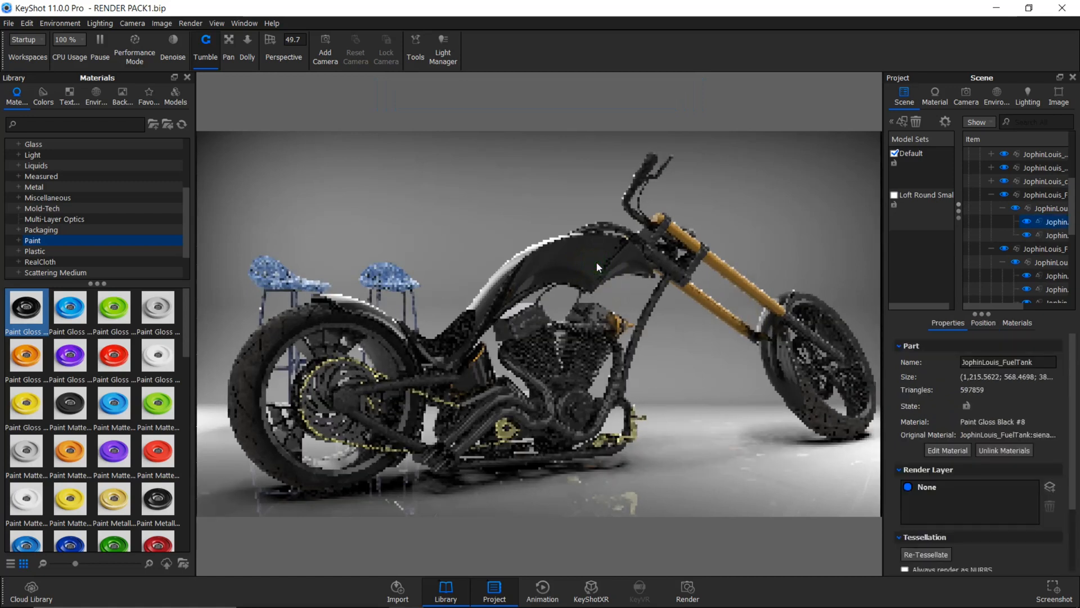
Edit the tank's gloss black paint material and show its empty Labels list.
click(935, 95)
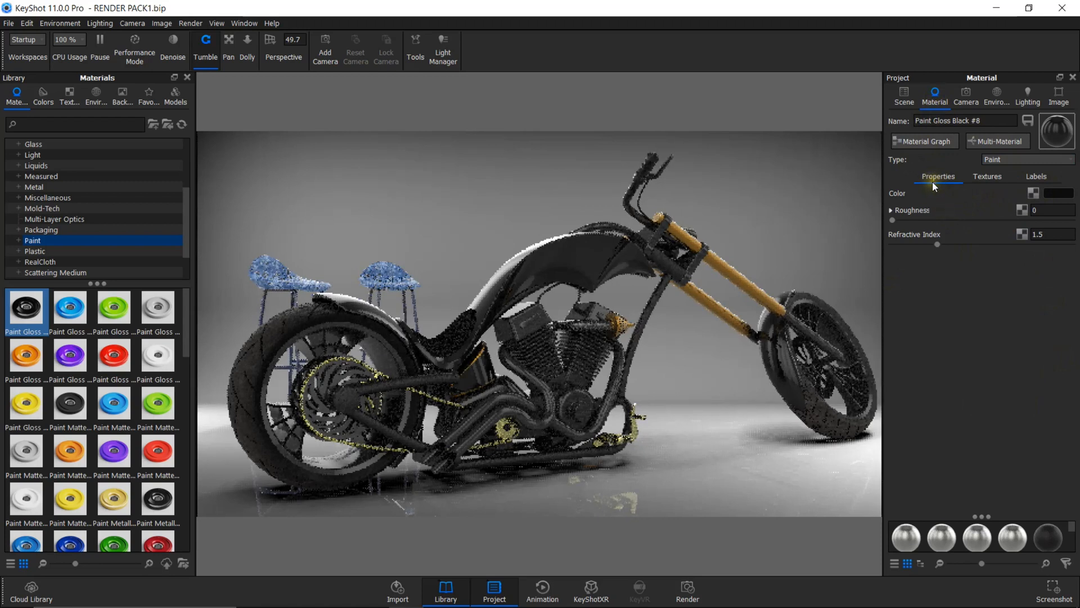
mouse_move(986, 177)
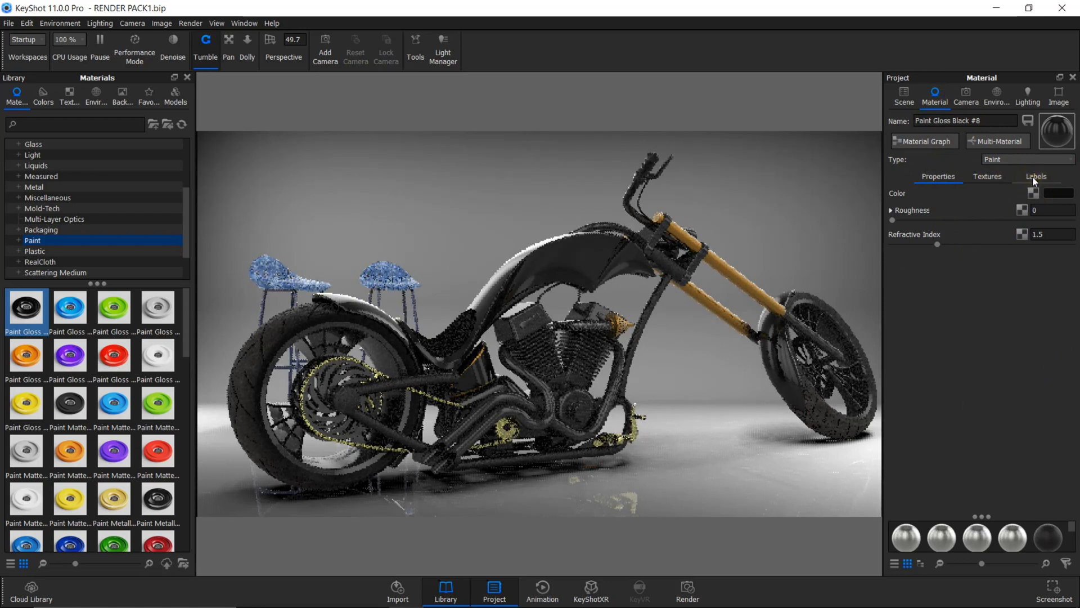
click(1035, 176)
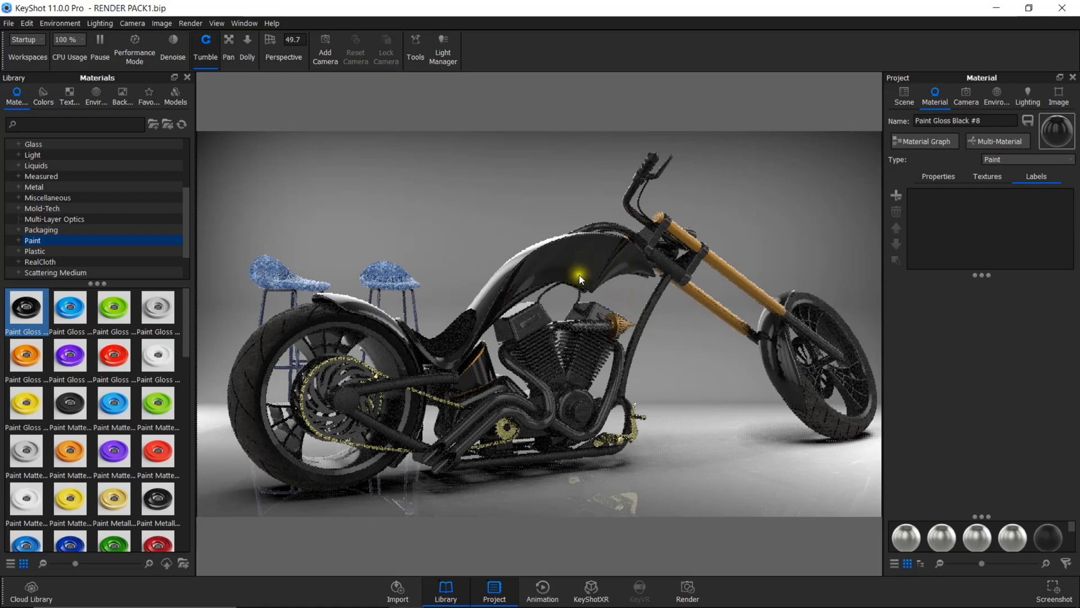
mouse_move(426, 287)
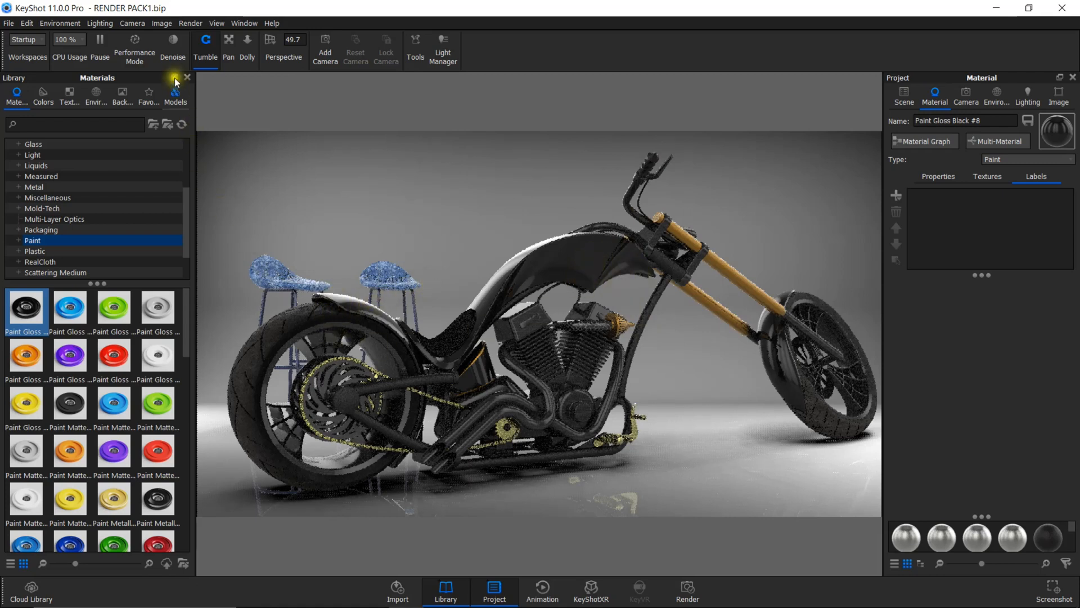
Show the camera's standard view presets to look at the tank from the side.
click(132, 23)
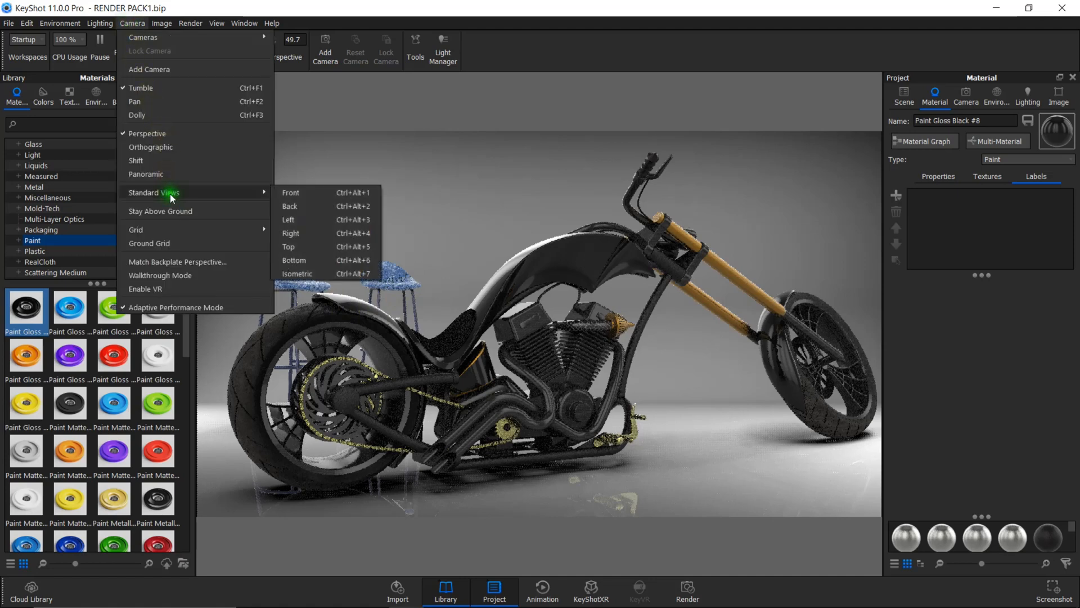
mouse_move(290, 193)
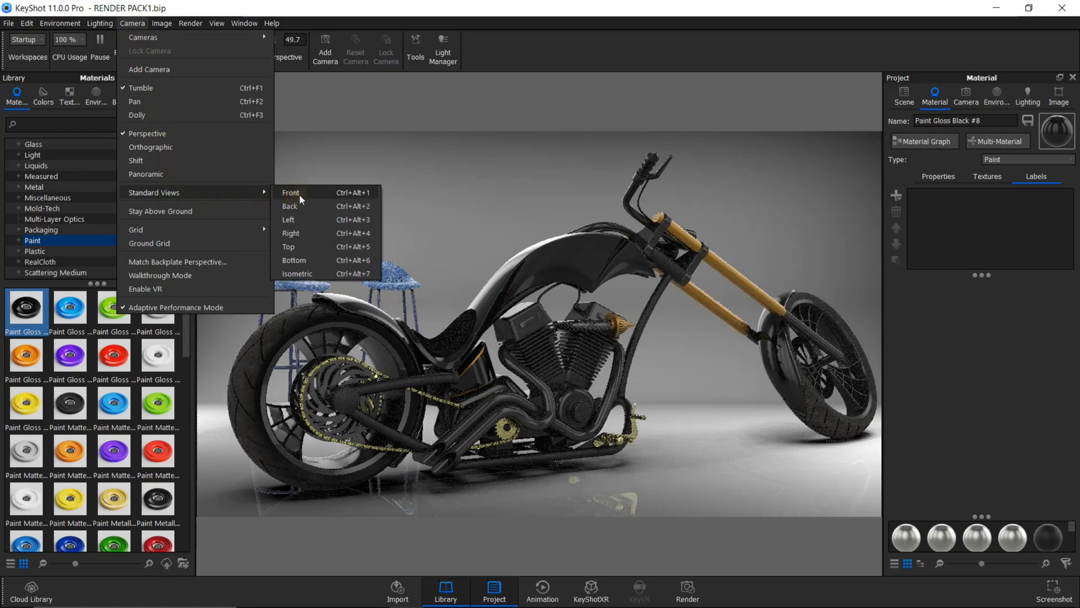
mouse_move(303, 233)
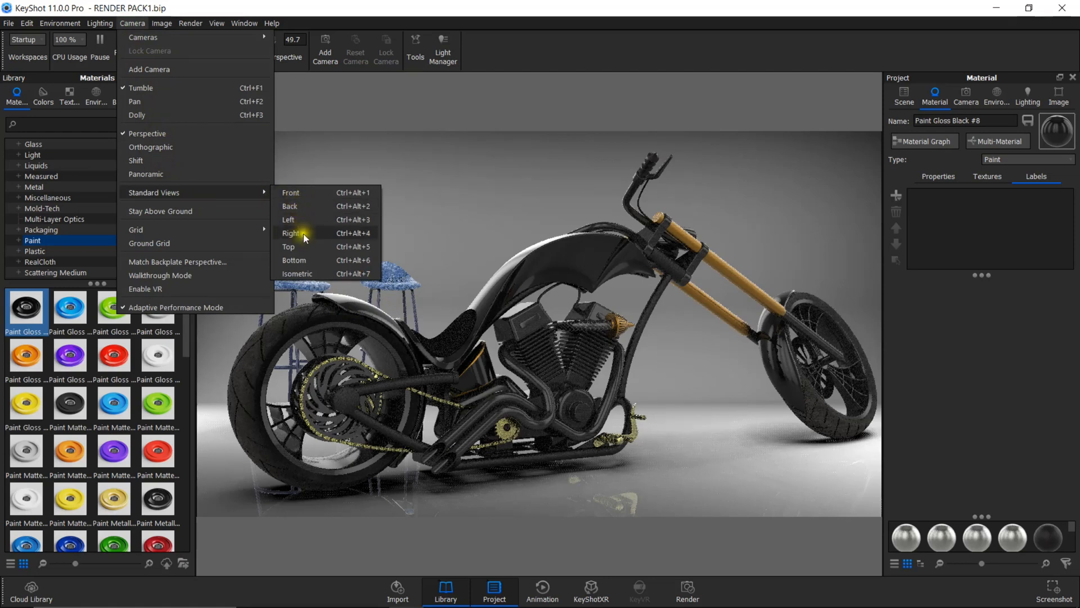
mouse_move(315, 273)
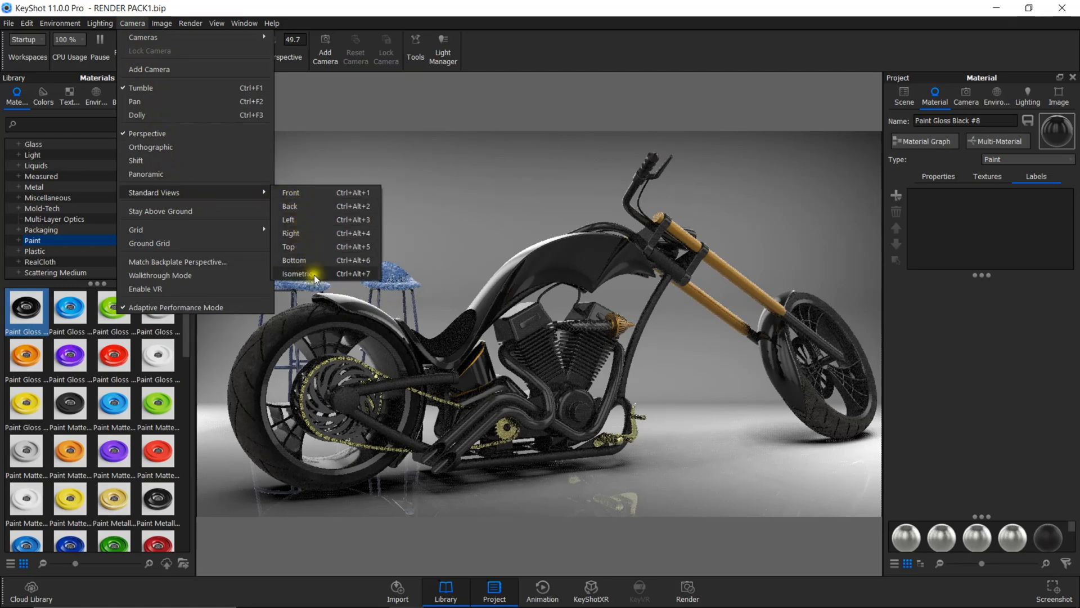
mouse_move(291, 196)
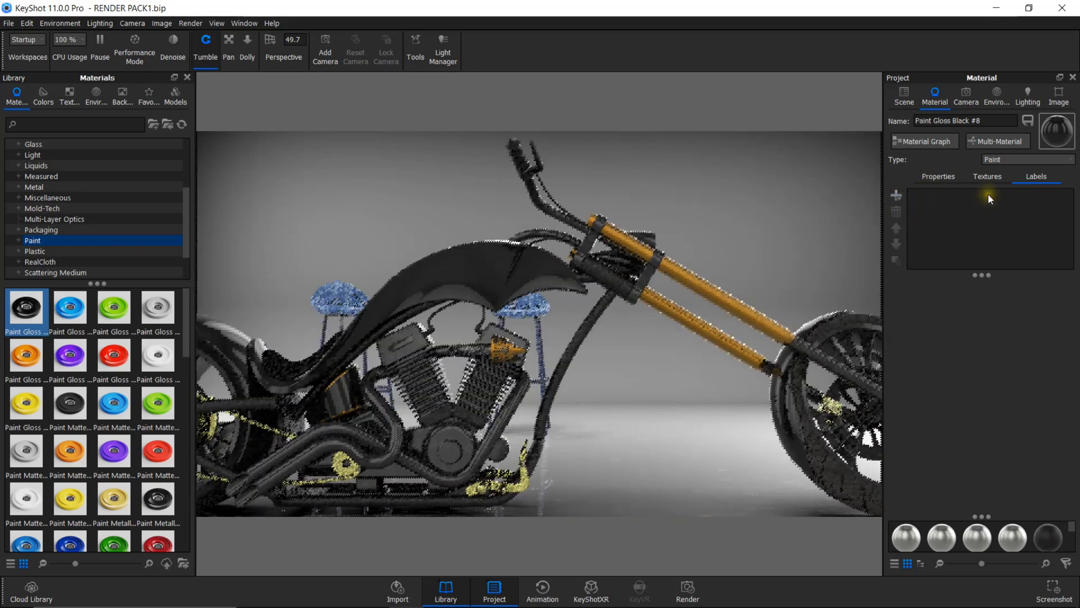
Add the pngwing flame image from Downloads as a texture label on the black paint.
click(897, 195)
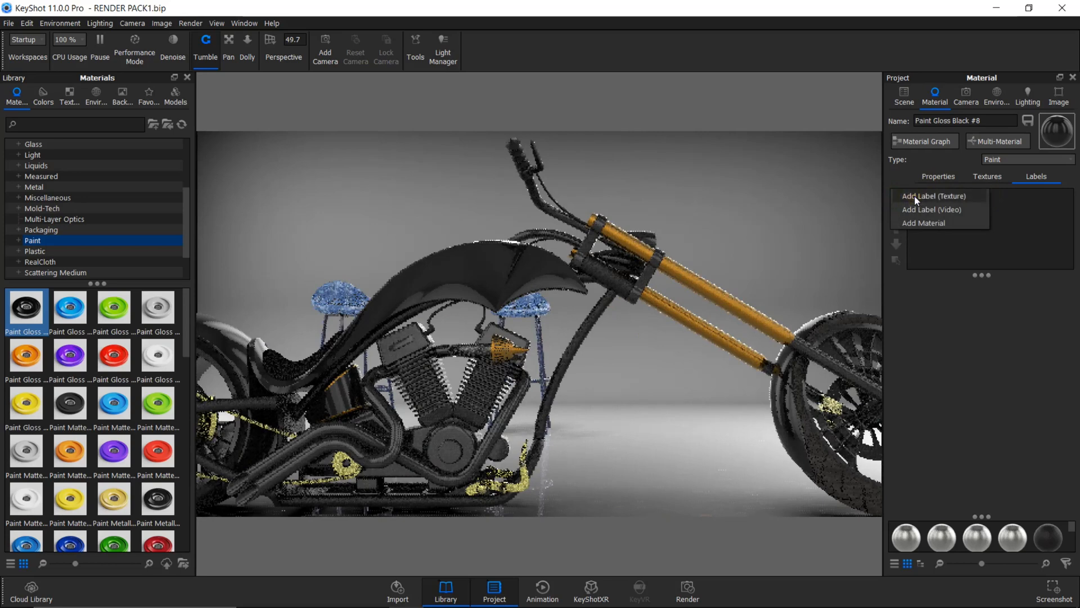
click(934, 196)
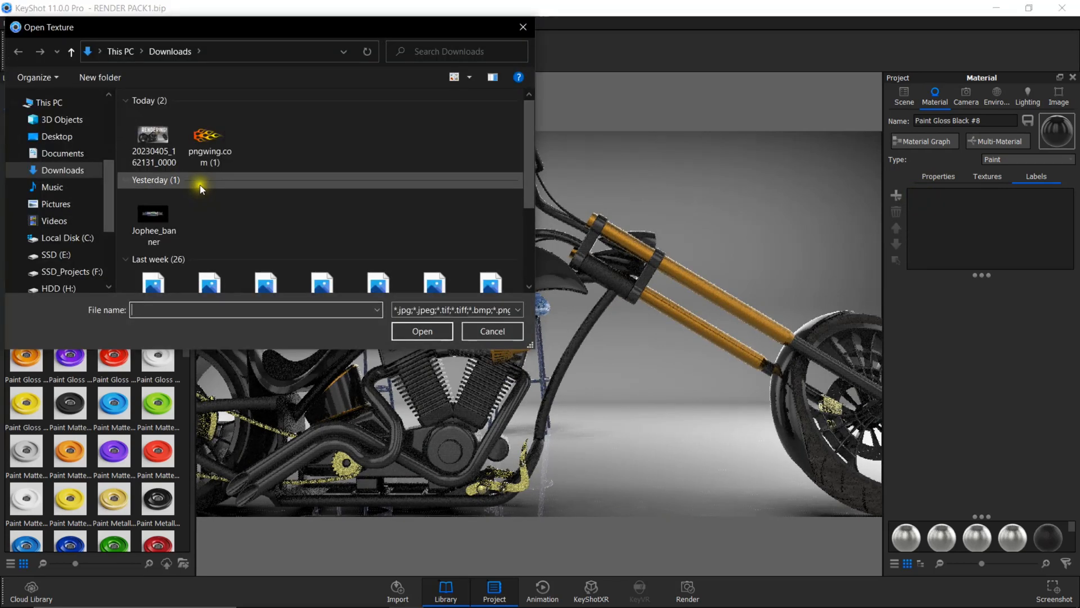
click(209, 135)
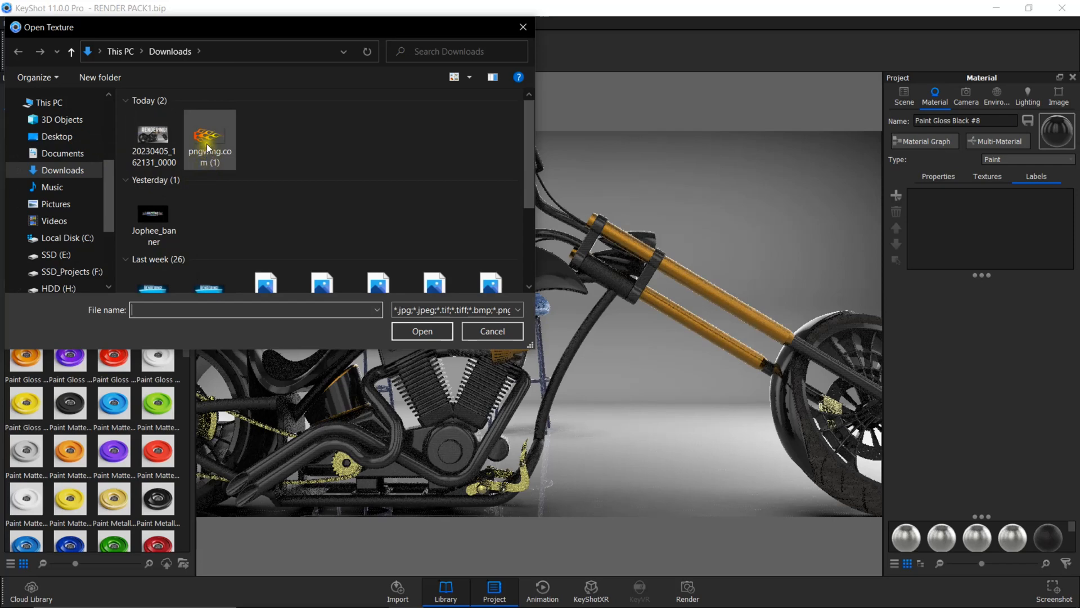
click(210, 134)
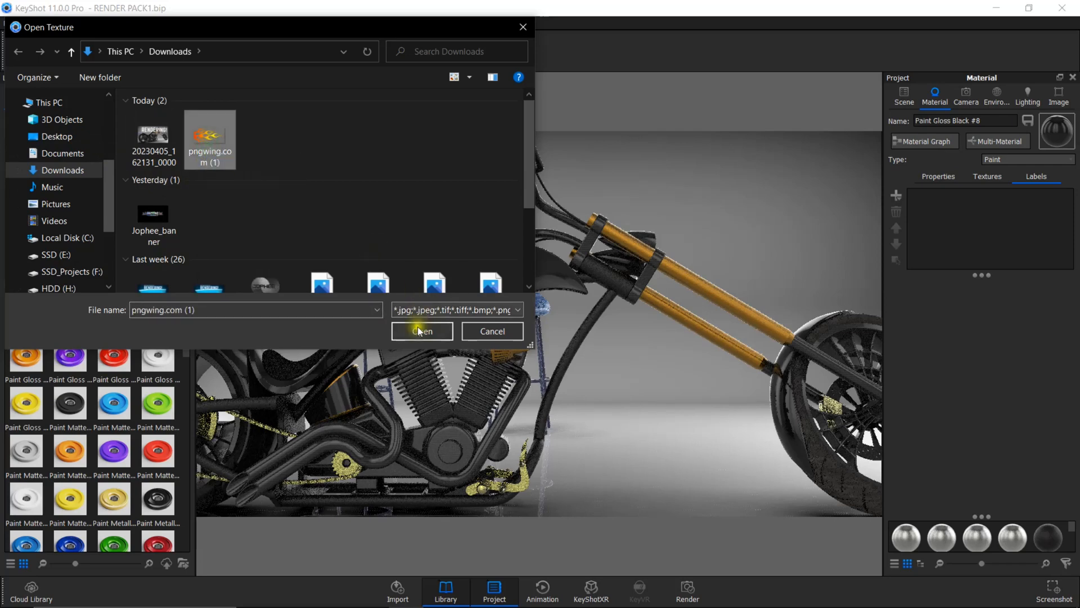
click(420, 331)
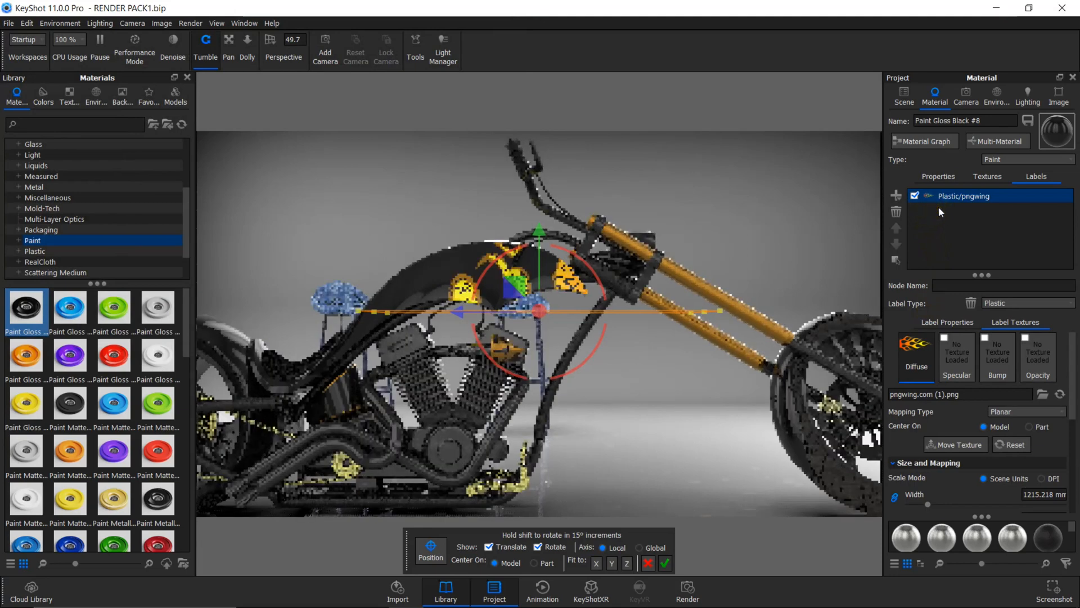
mouse_move(926, 221)
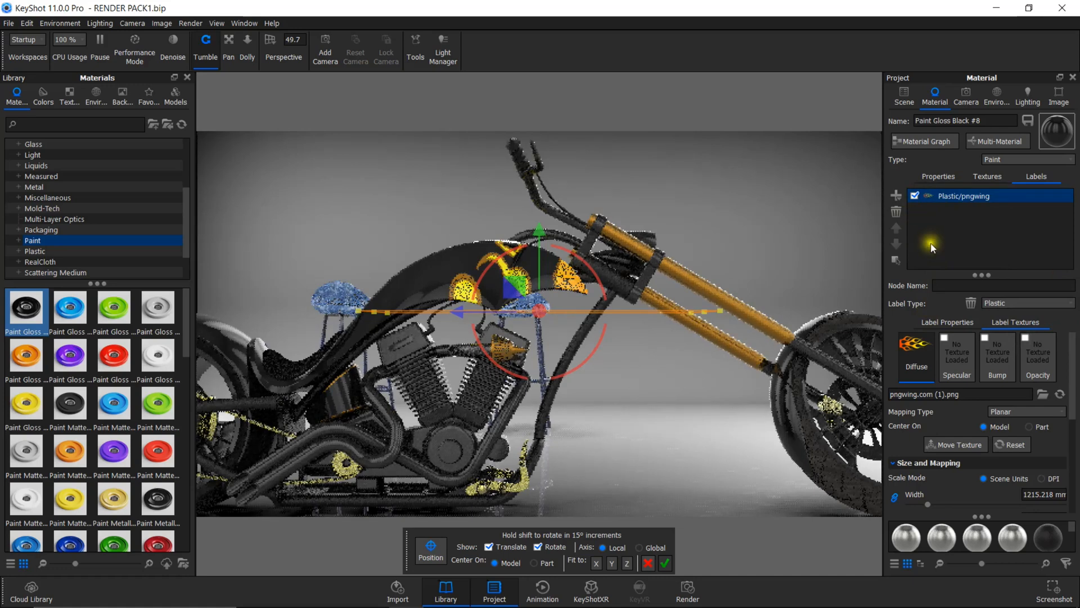
mouse_move(980, 372)
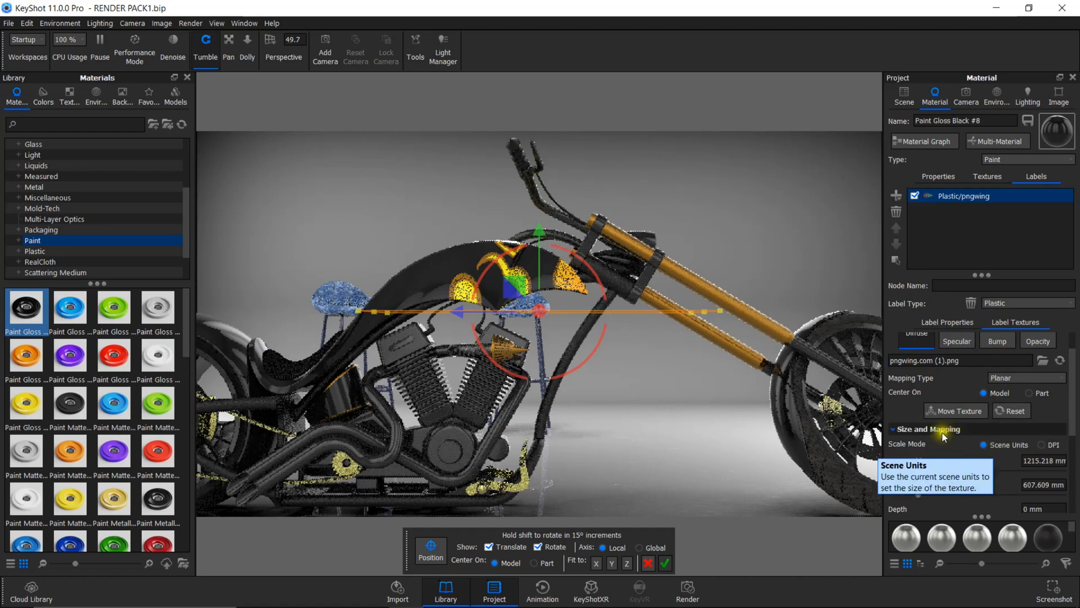
mouse_move(1002, 454)
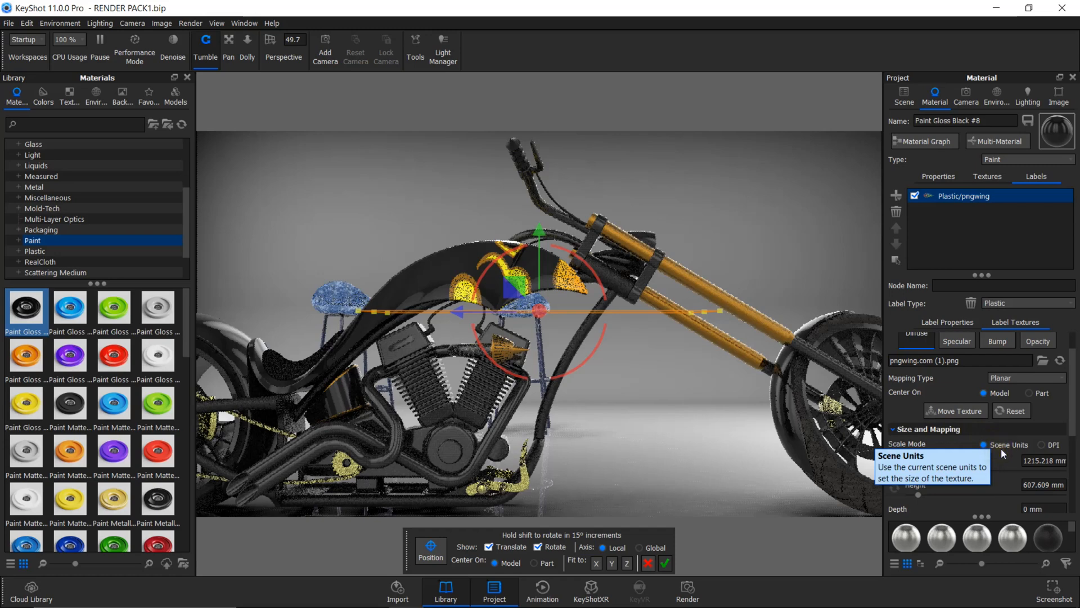
mouse_move(1044, 453)
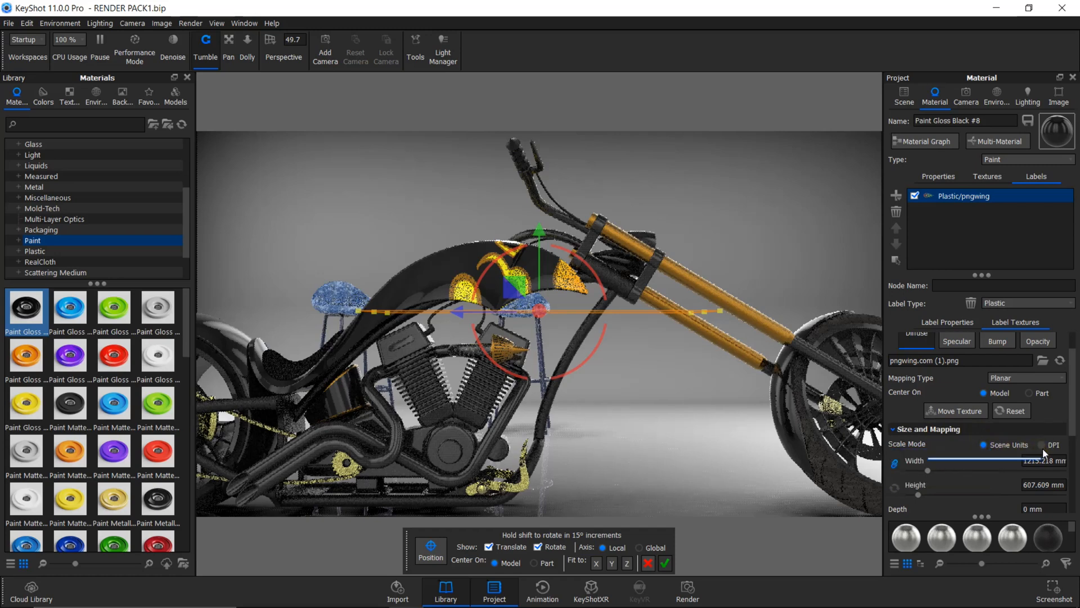
mouse_move(1044, 445)
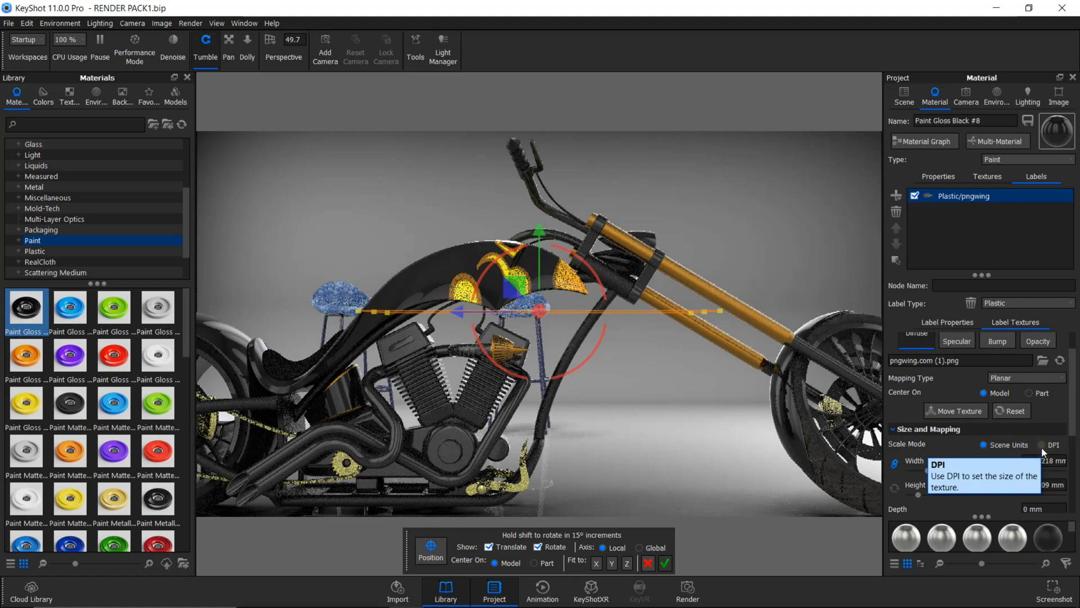
Switch the flame label's Scale Mode to DPI for sizing at 95 dpi.
click(1042, 445)
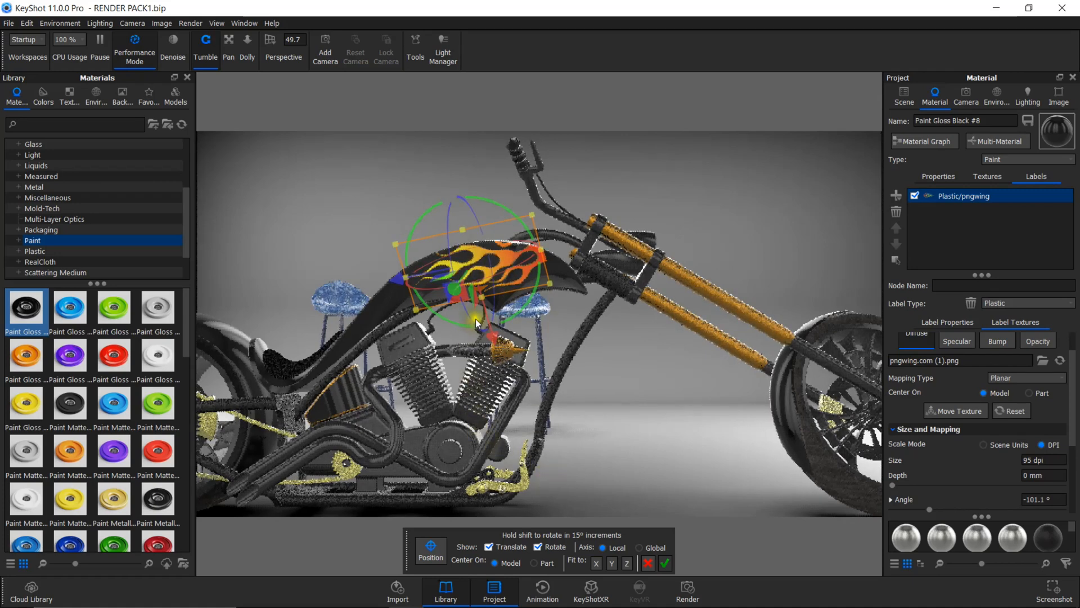
Reposition the flame label to about −83.6° on the tank's side and accept the placement.
click(490, 547)
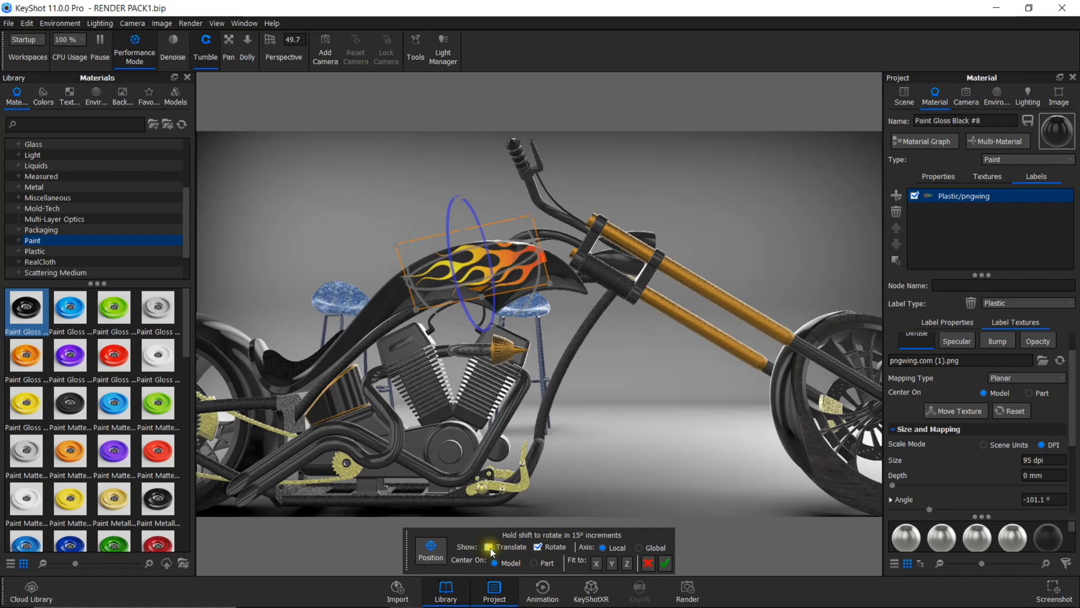
click(490, 546)
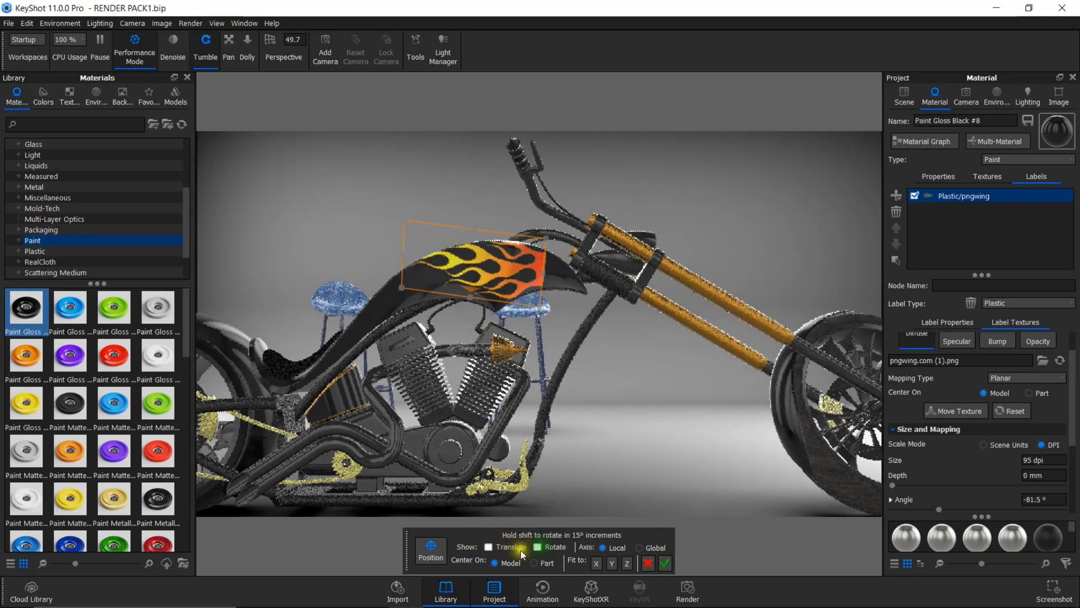
click(488, 546)
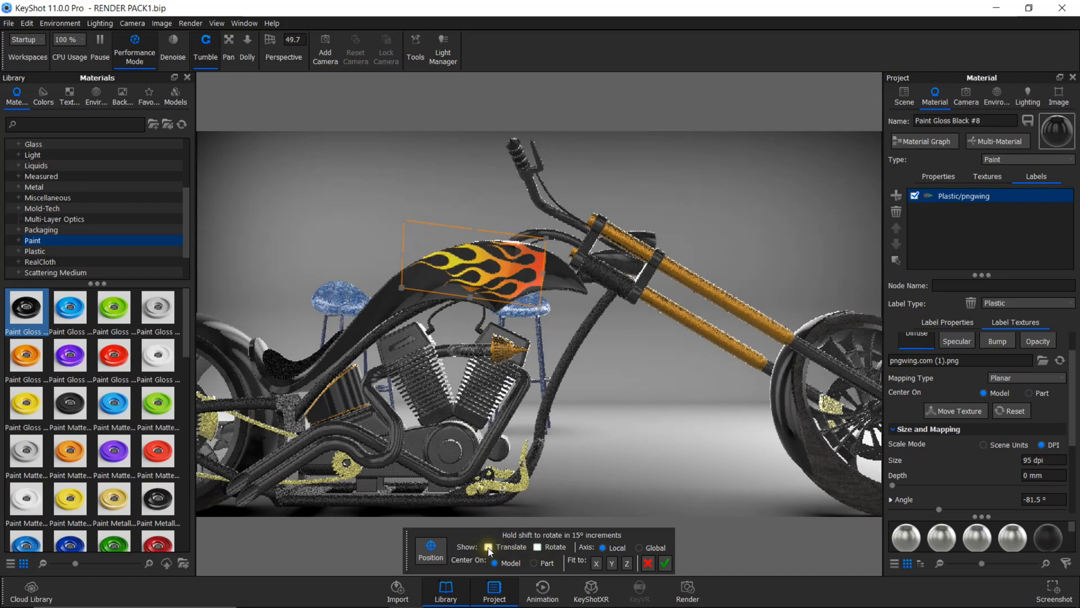
click(490, 547)
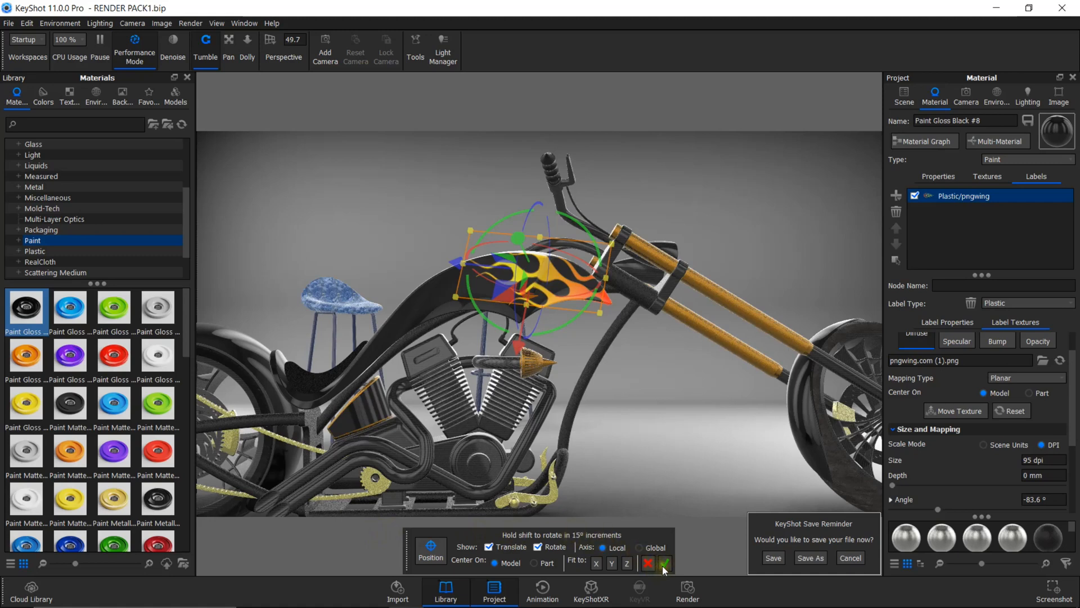
click(664, 566)
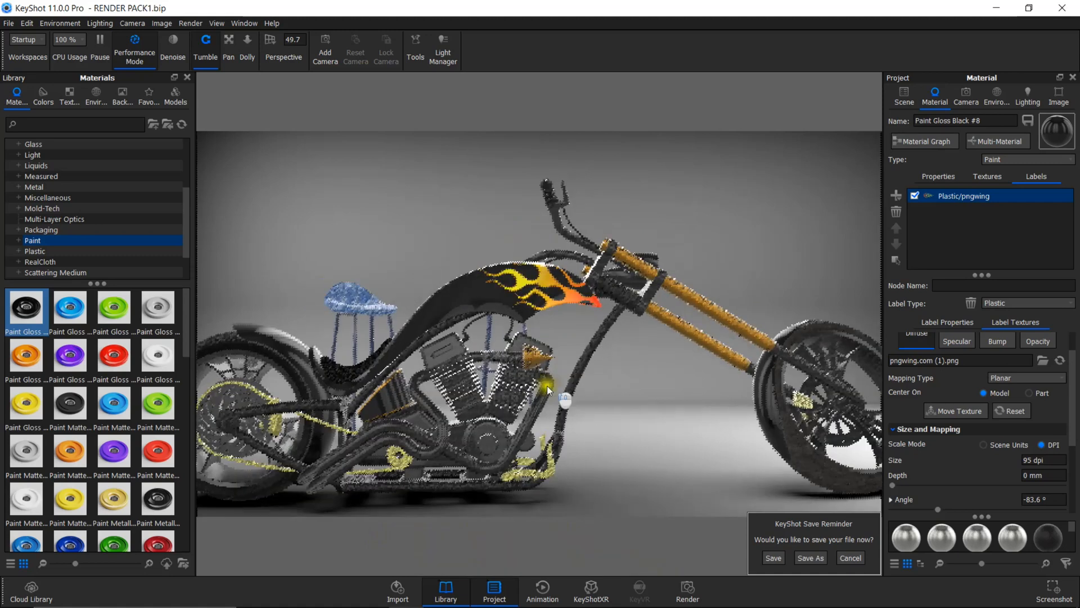